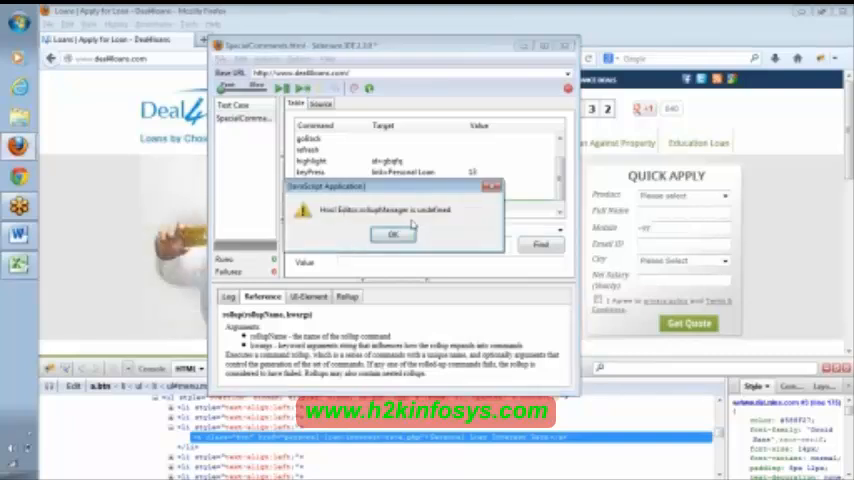
mouse_move(348, 222)
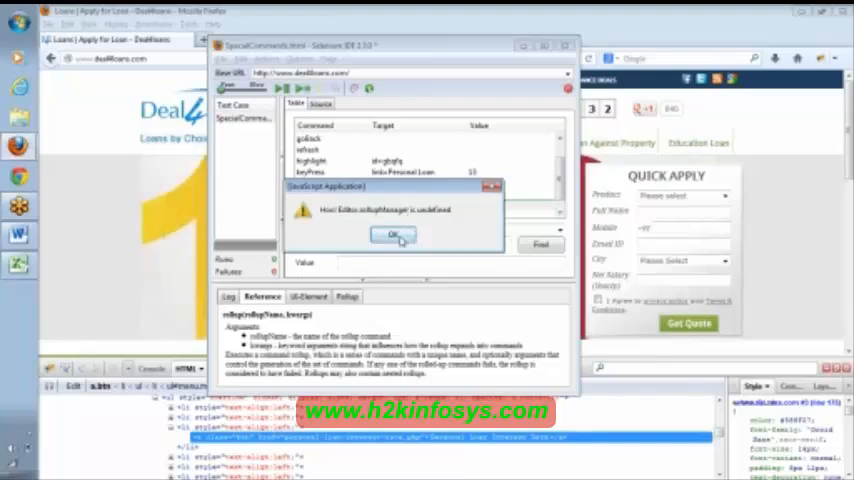
Dismiss the JavaScript error alert about the undefined rollup manager.
left_click(396, 234)
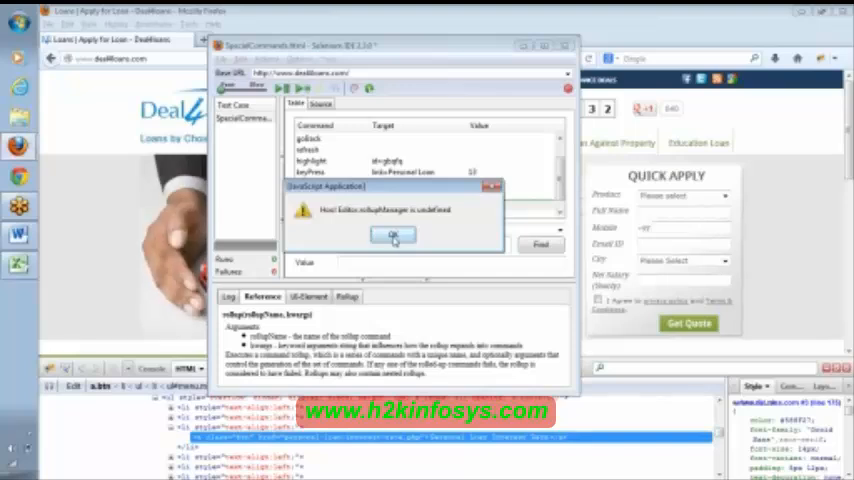
left_click(392, 236)
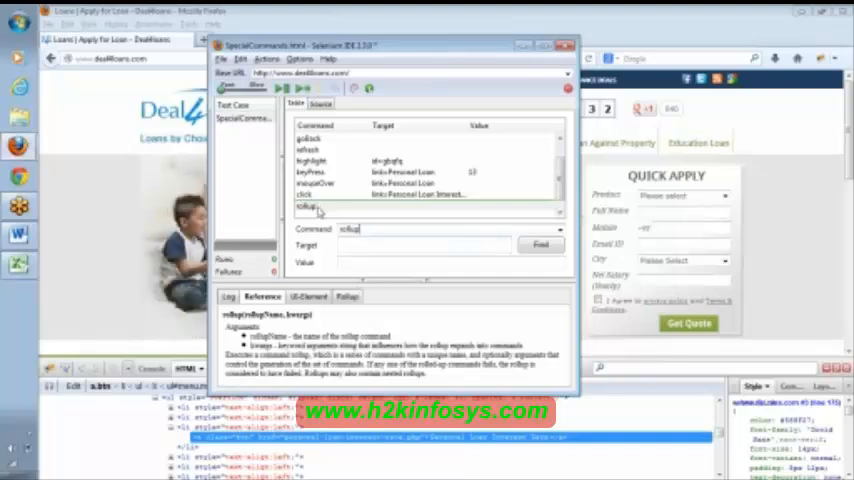
Show the Rollup reference pane for the rollup command in the test case.
left_click(310, 206)
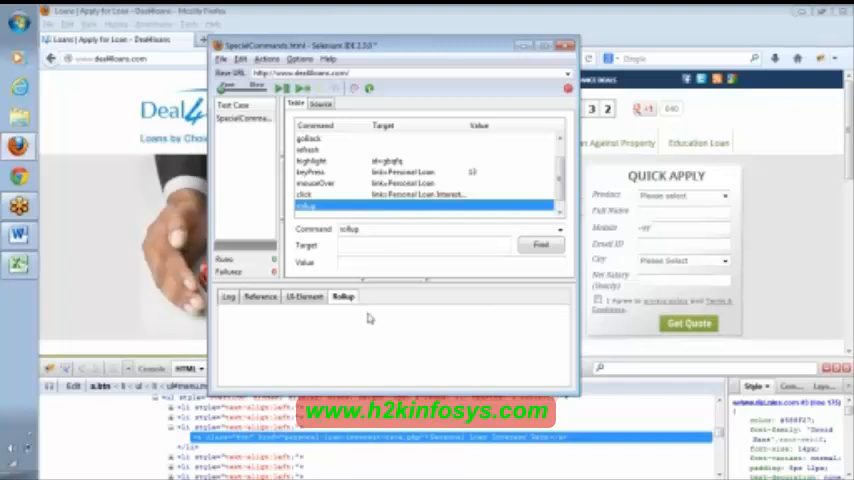
mouse_move(356, 88)
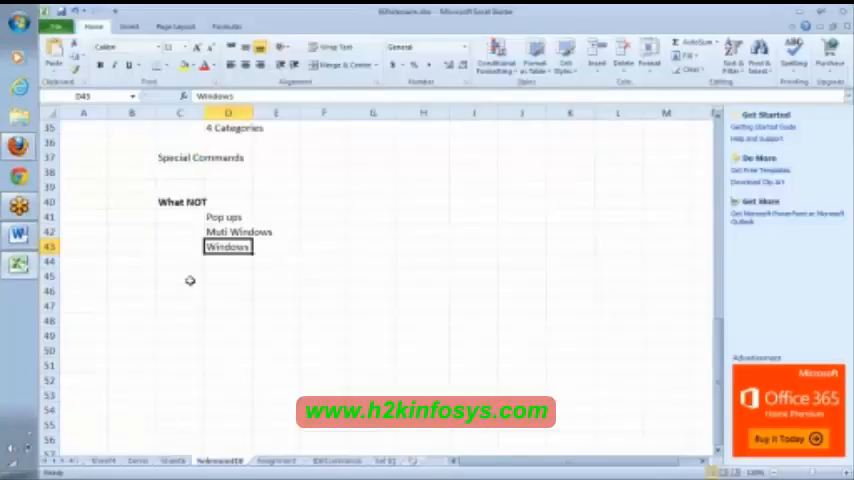
mouse_move(292, 272)
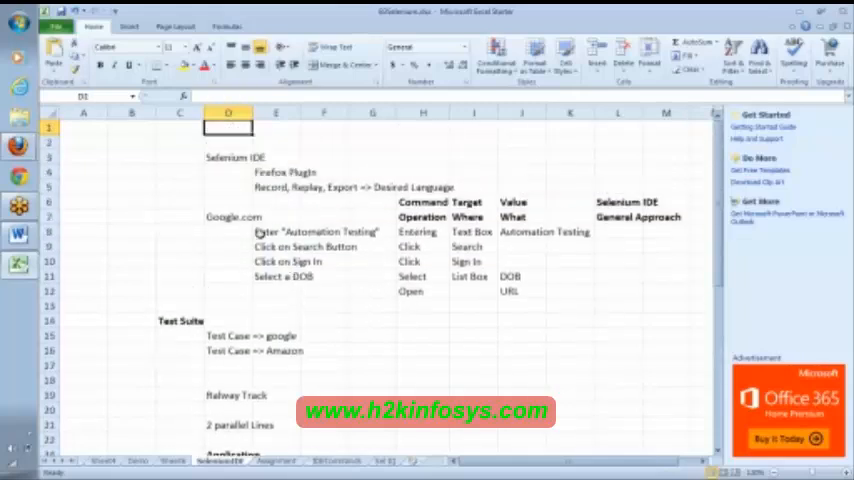
Move to the command notes sheet and select an empty cell below the Gmail - Send Email steps.
left_click(228, 216)
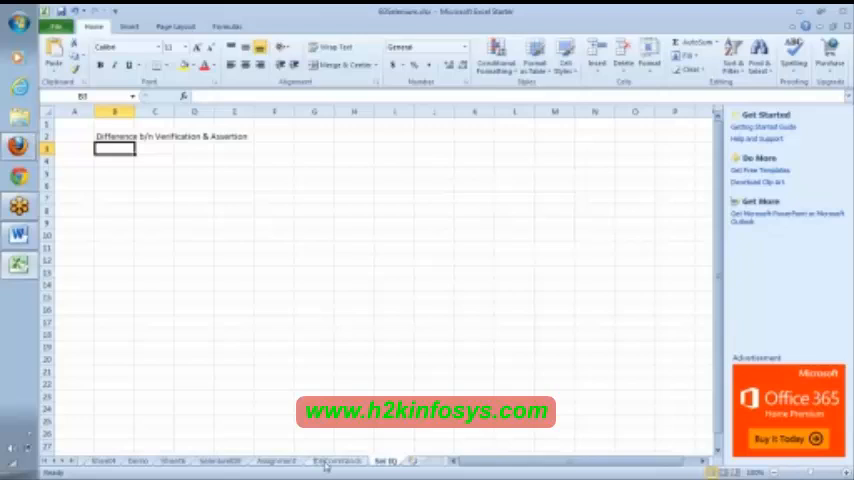
left_click(336, 460)
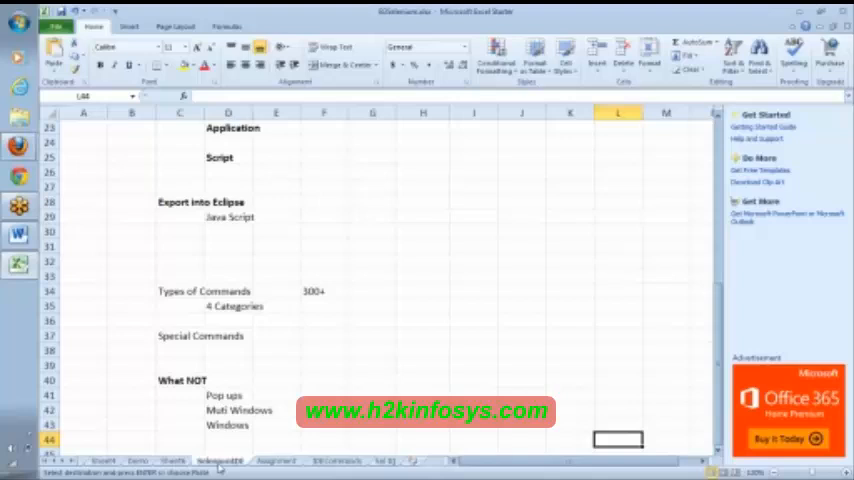
scroll("down", 3)
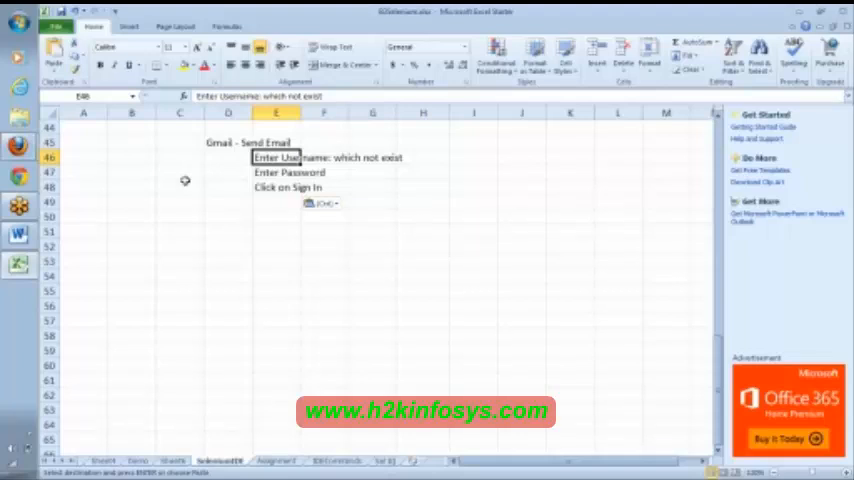
left_click(288, 172)
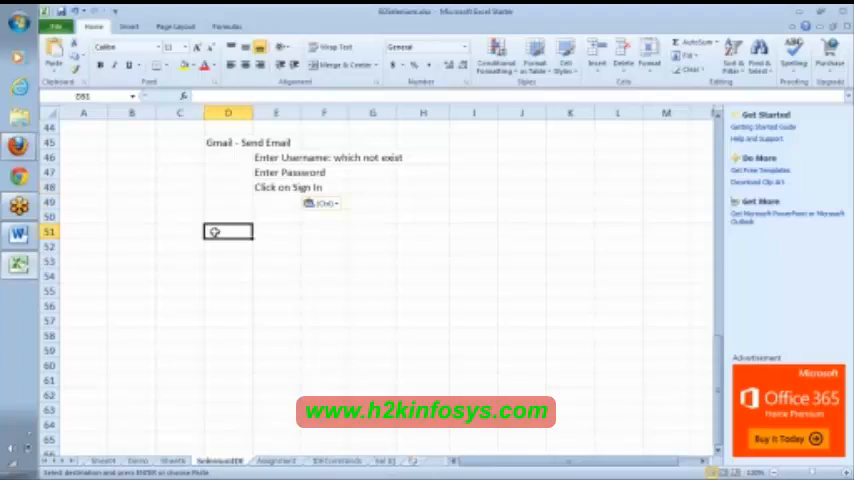
Add a 'UI Element' heading with a 'File => JSON' note beneath it in the sheet.
type("UIE")
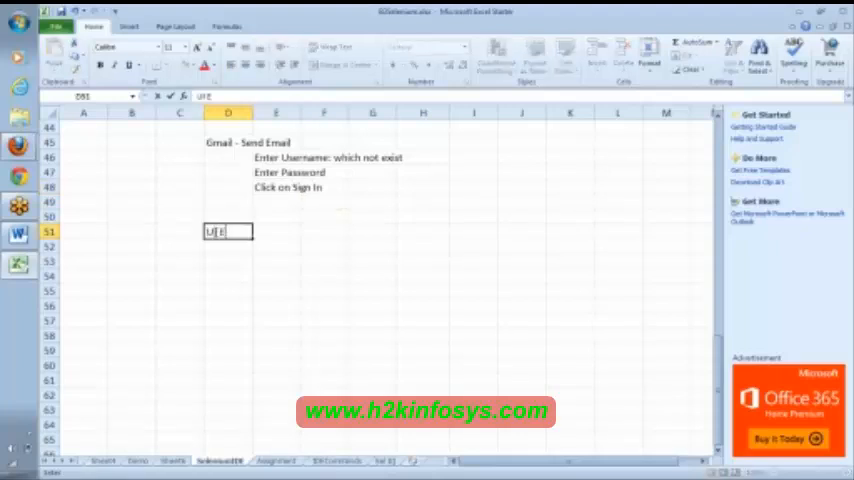
type("UI Element")
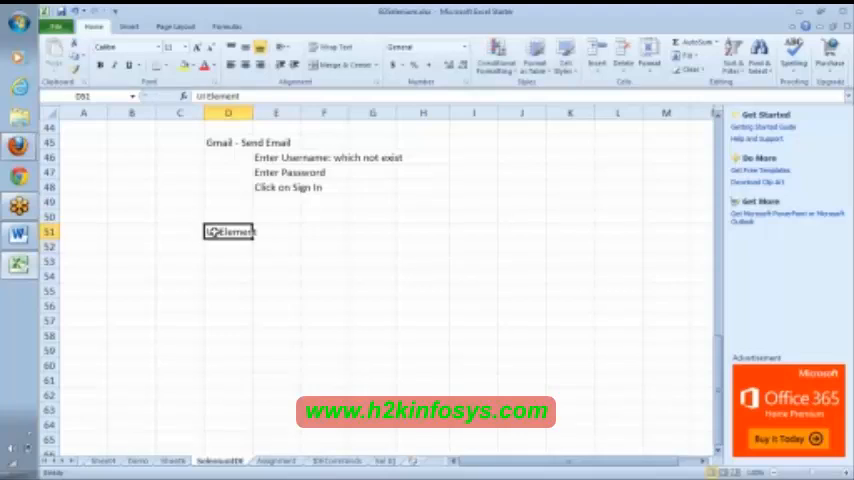
left_click(228, 246)
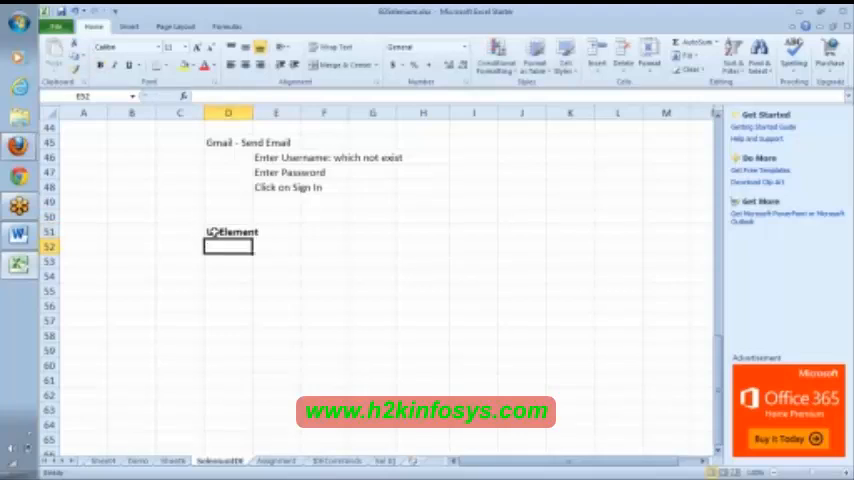
left_click(276, 246)
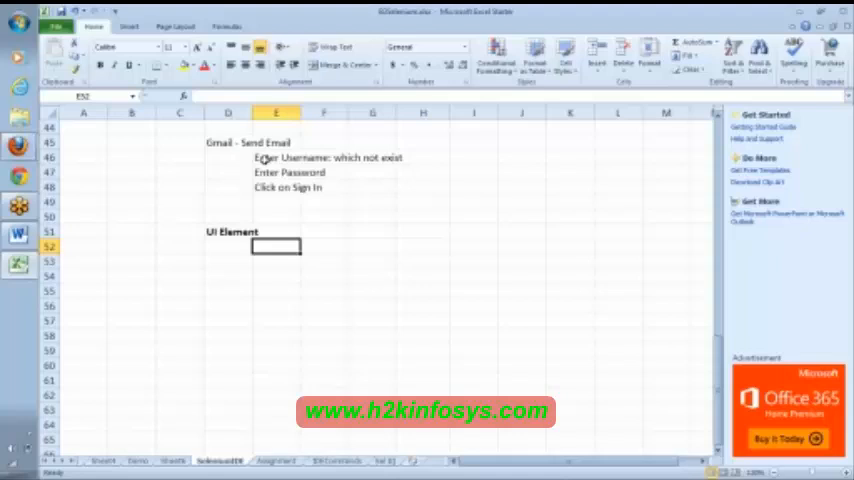
left_click(276, 156)
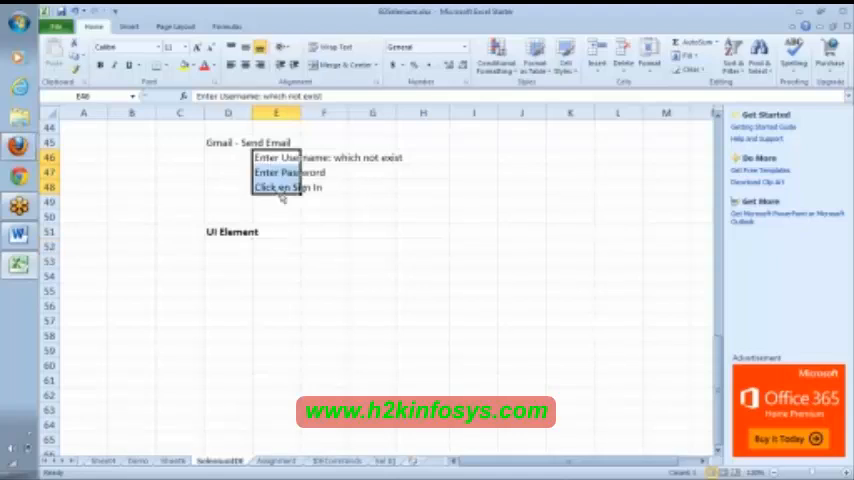
left_click(276, 246)
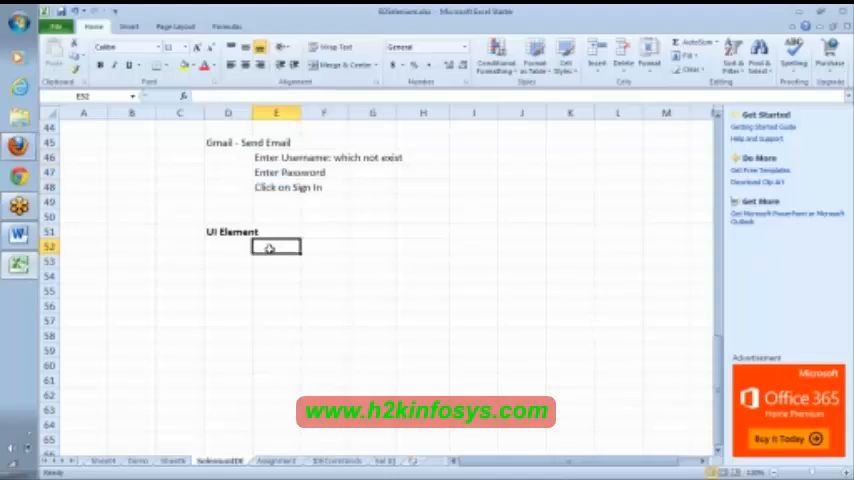
type("File =>")
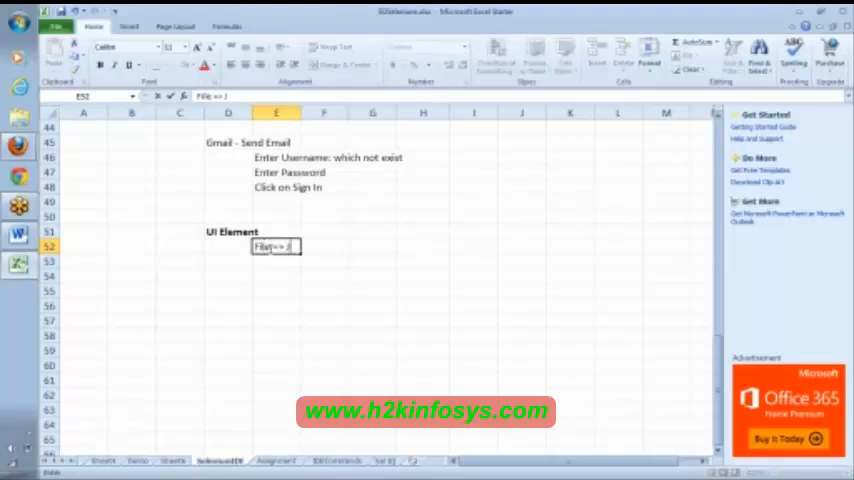
type("SON")
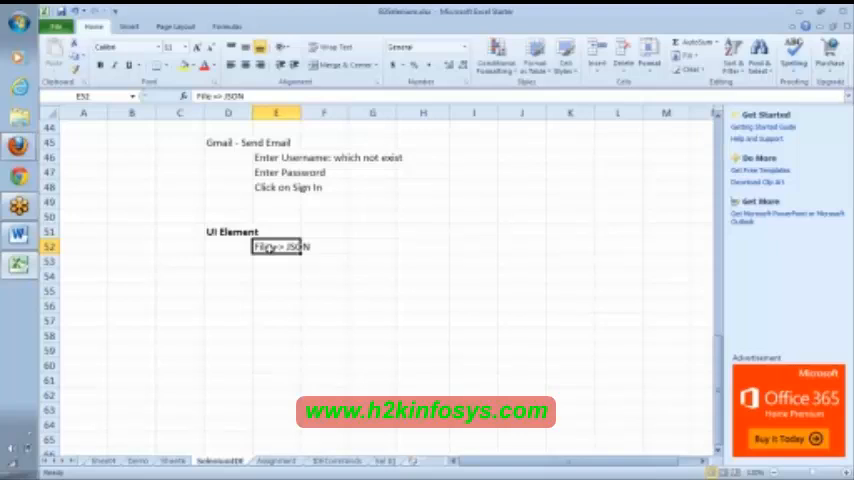
left_click(276, 260)
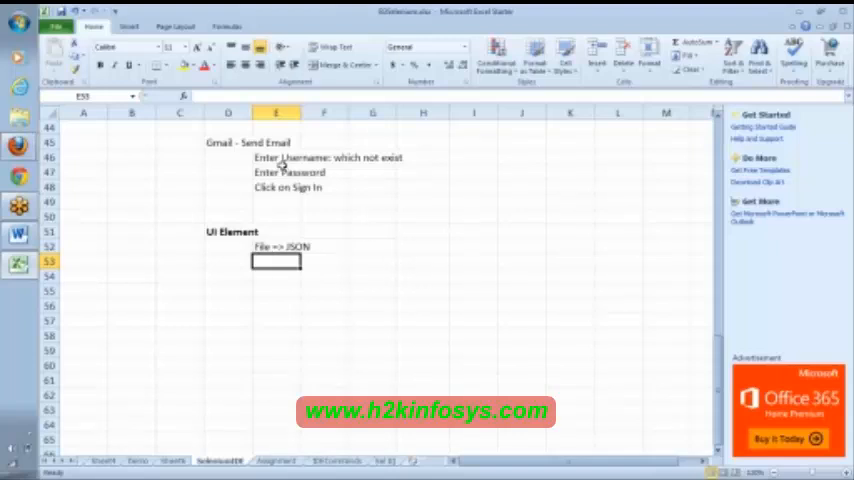
mouse_move(308, 344)
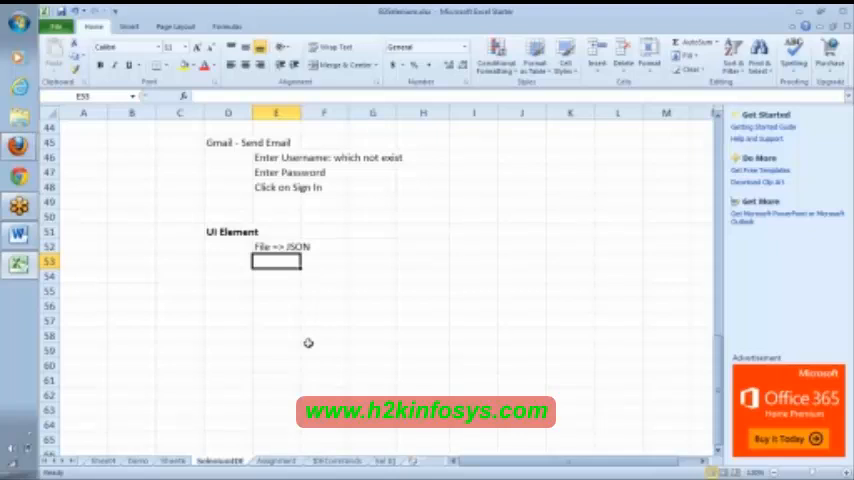
Add the 'Variables with locators' note and return to Selenium IDE.
type("Variables =")
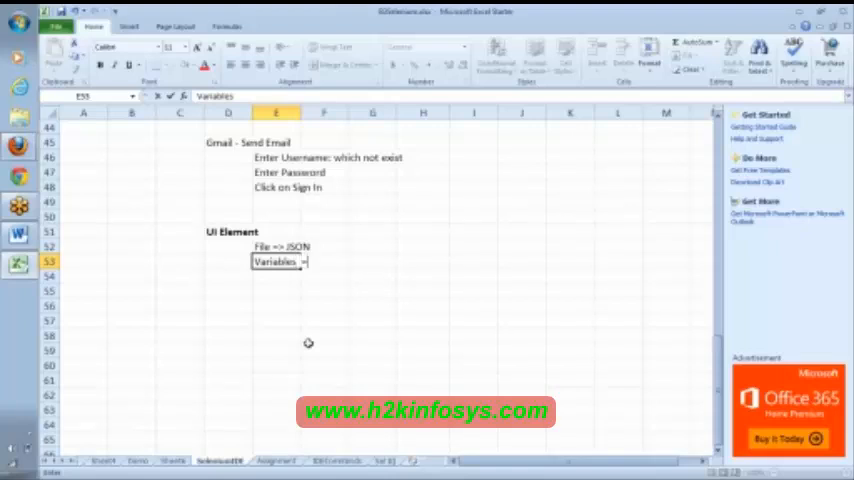
type("with locators")
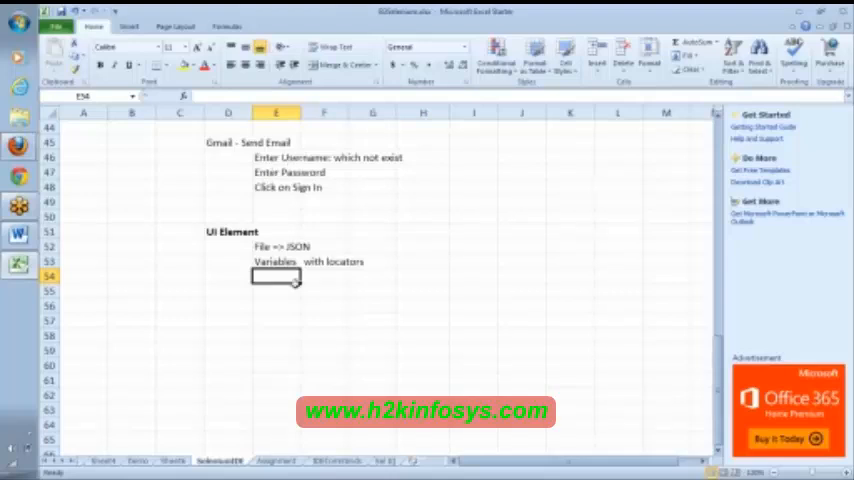
left_click(276, 260)
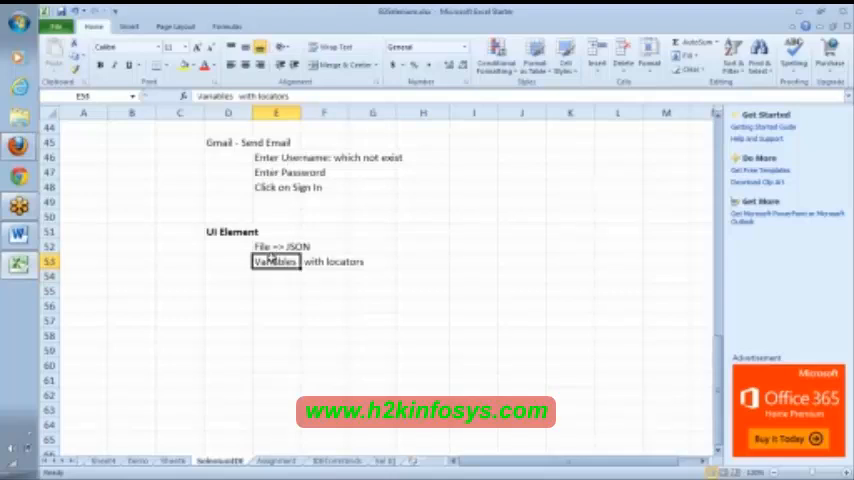
left_click(228, 142)
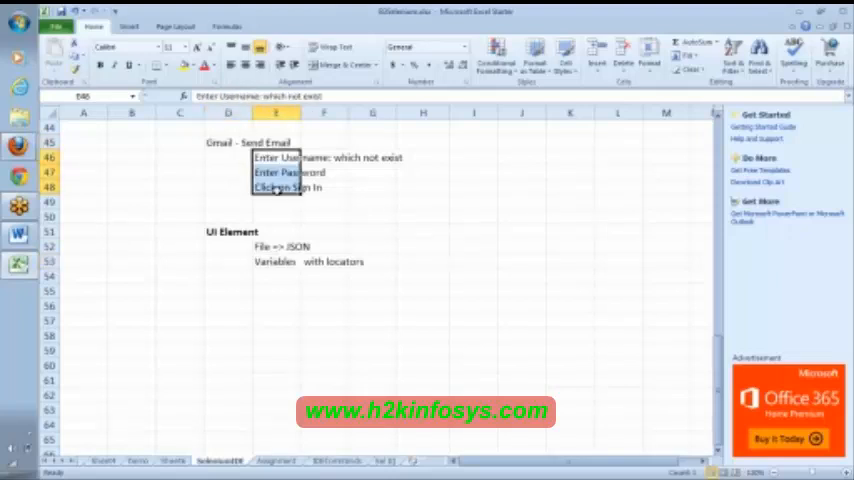
left_click(276, 260)
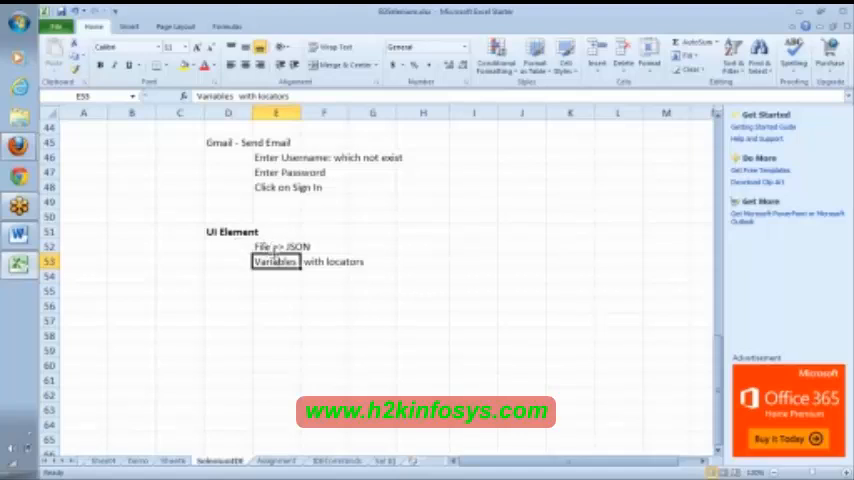
mouse_move(280, 294)
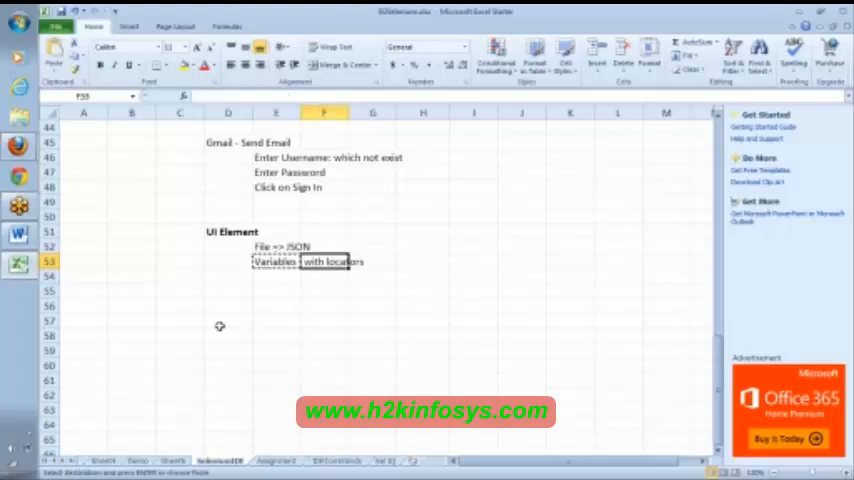
left_click(280, 246)
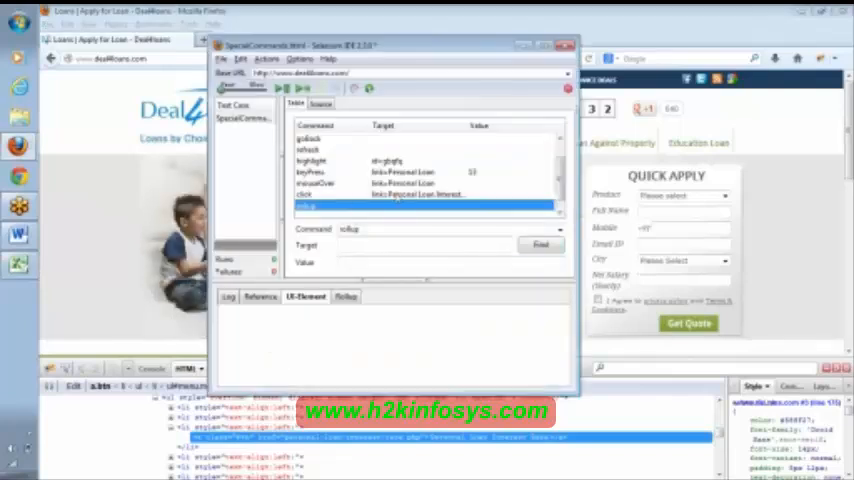
Select the mouseOver step of the SpecialCommands test and bring up the Options menu.
left_click(316, 184)
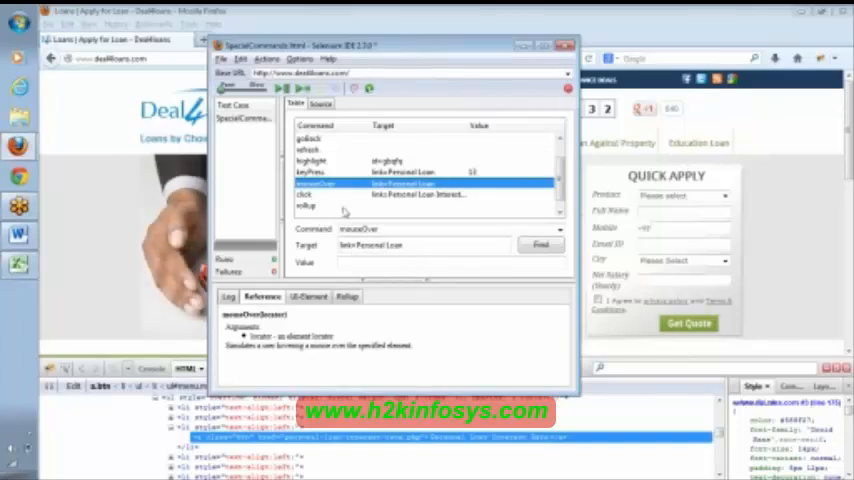
left_click(308, 296)
type("PLInterest")
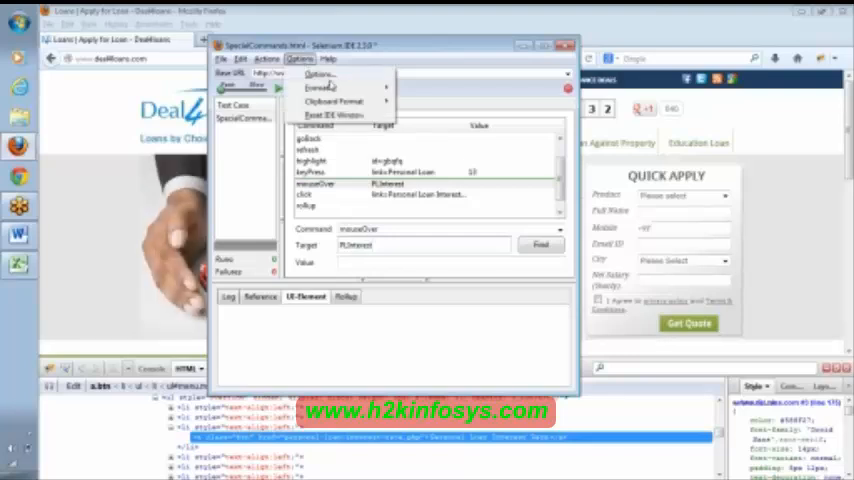
Enable WebDriver playback in Options and run the test, which logs it could not connect to Selenium Server.
left_click(316, 74)
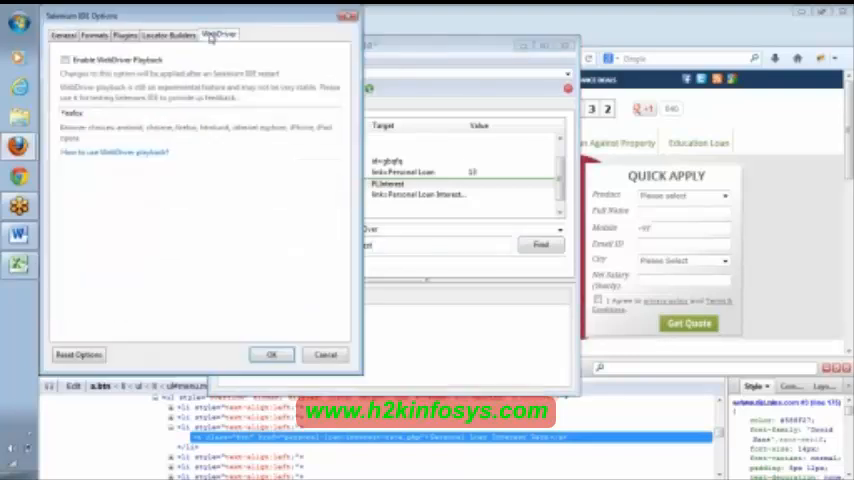
left_click(64, 60)
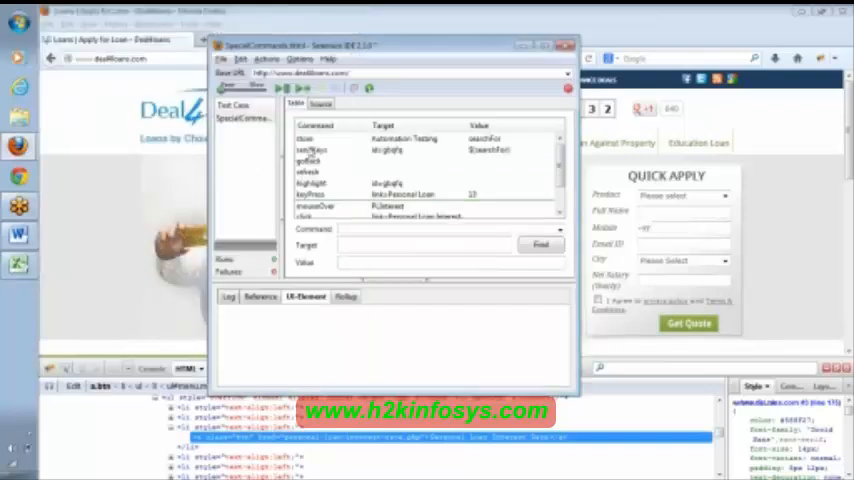
left_click(320, 150)
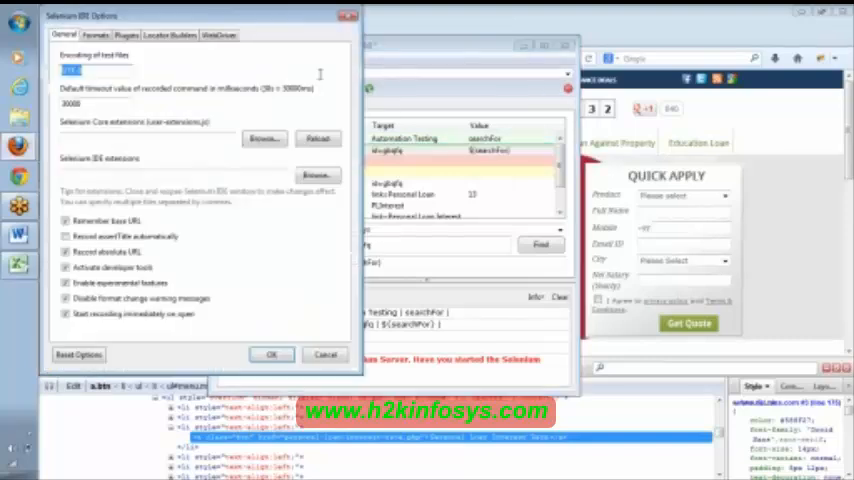
left_click(220, 36)
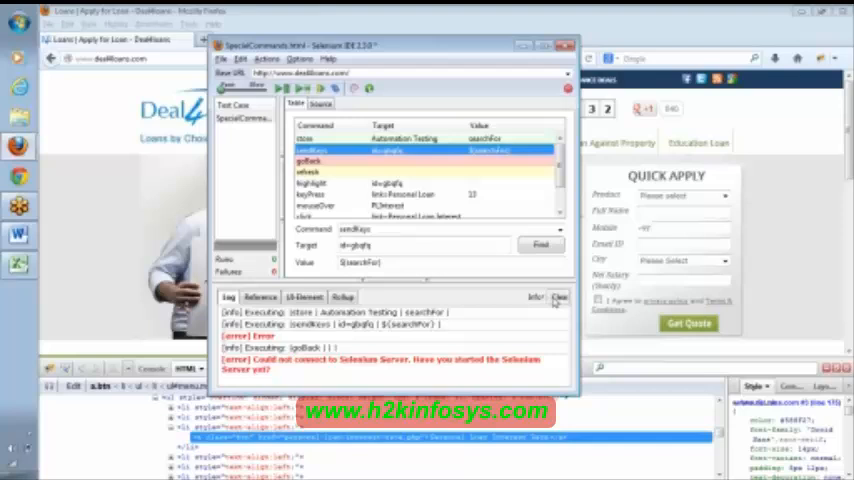
Clear the log and rerun the test twice, leaving the browser on the Deal4Loans Credit Cards page.
left_click(558, 296)
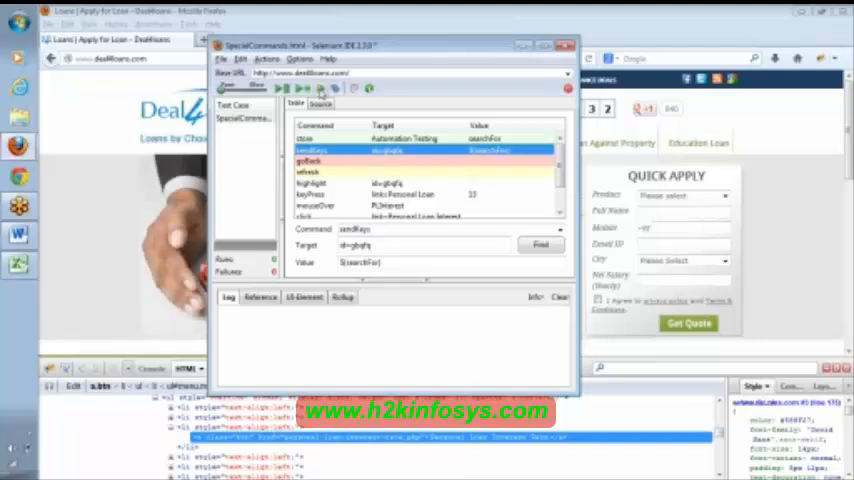
left_click(284, 88)
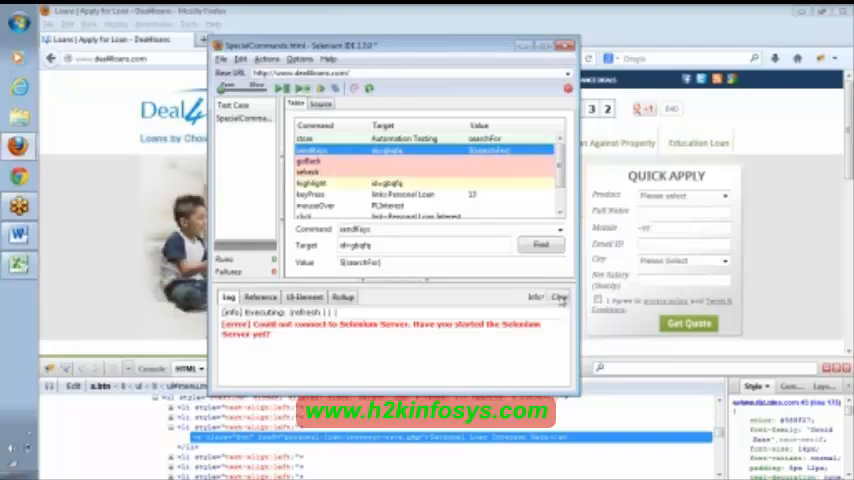
left_click(558, 296)
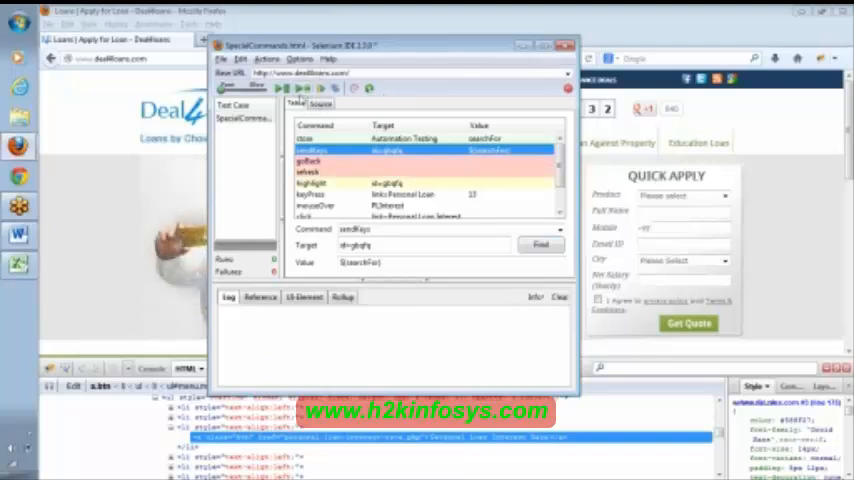
left_click(304, 88)
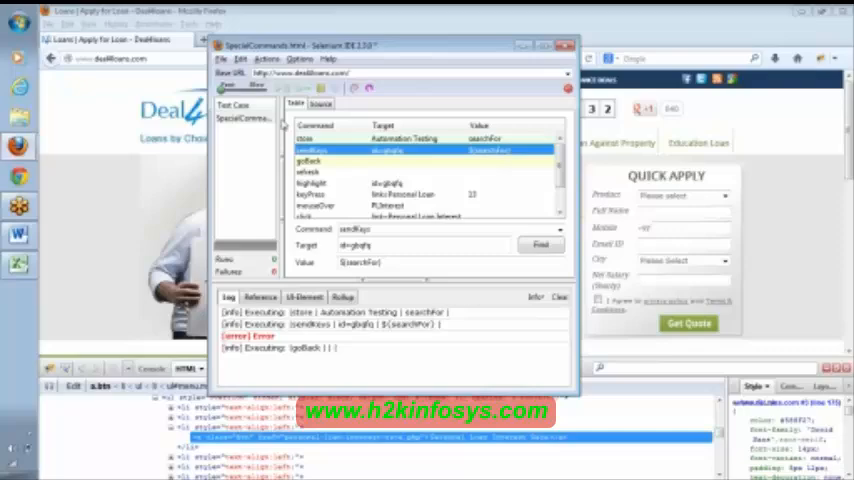
left_click(222, 60)
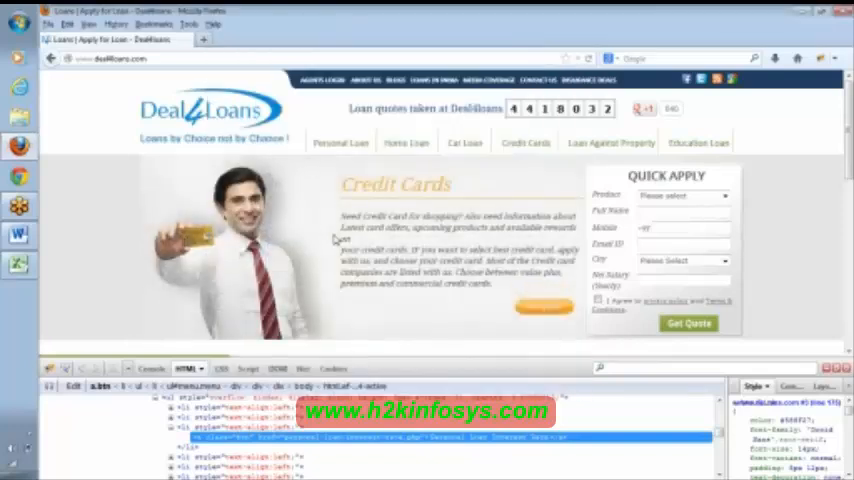
Reopen the SpecialCommands test via File > Open and revisit the WebDriver playback setting in Options.
left_click(188, 24)
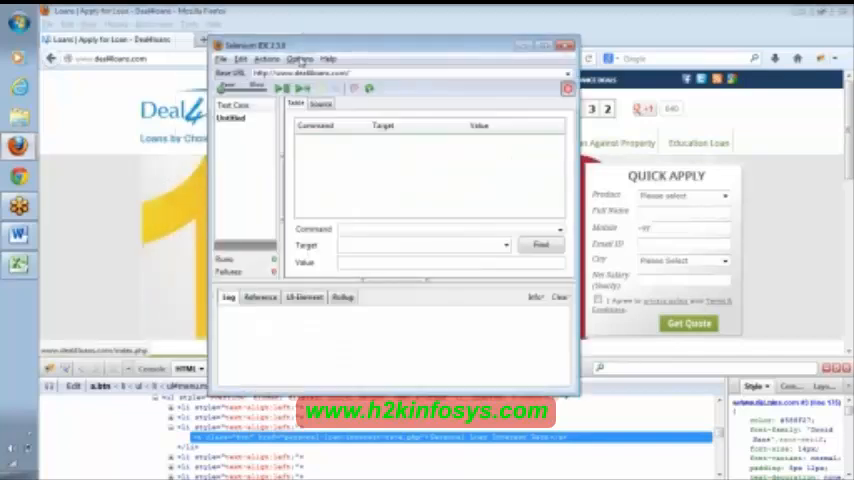
left_click(224, 60)
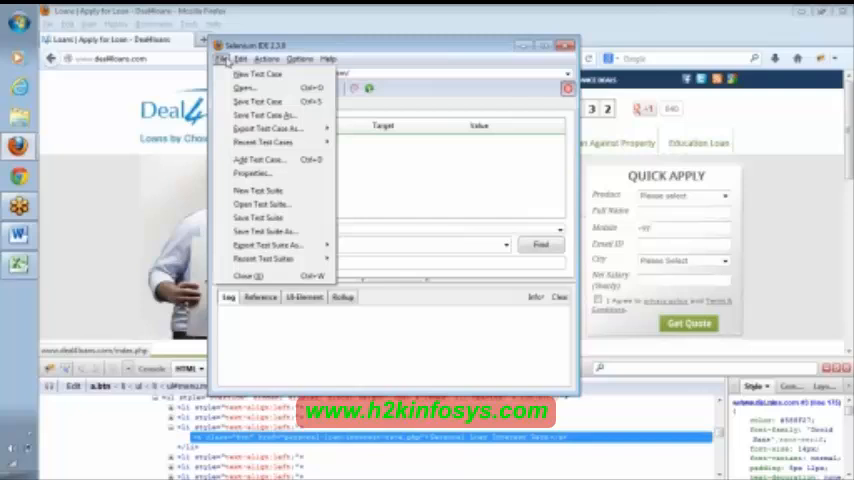
mouse_move(262, 142)
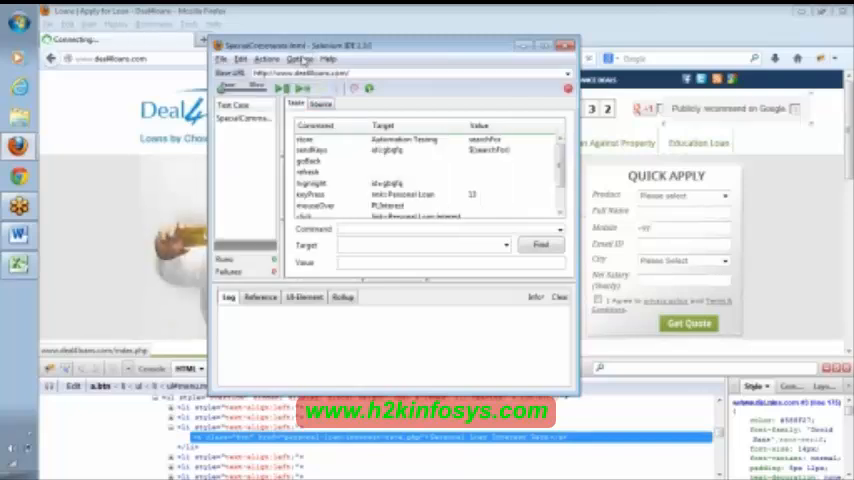
left_click(268, 60)
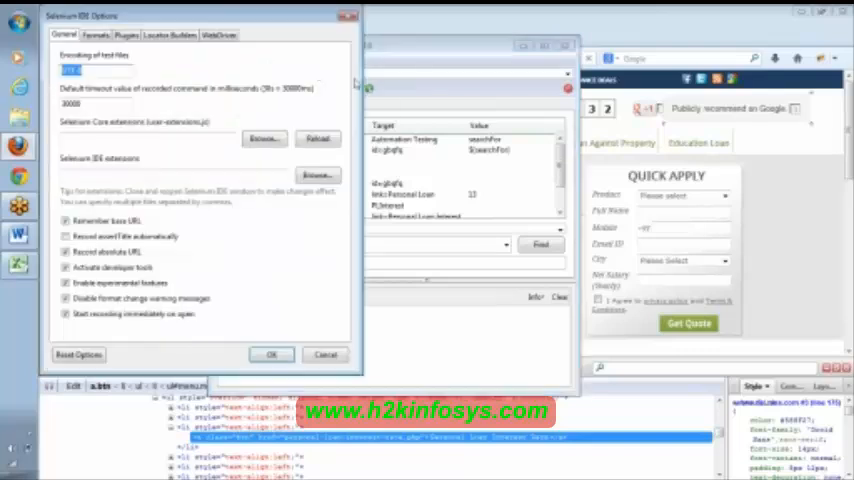
left_click(218, 36)
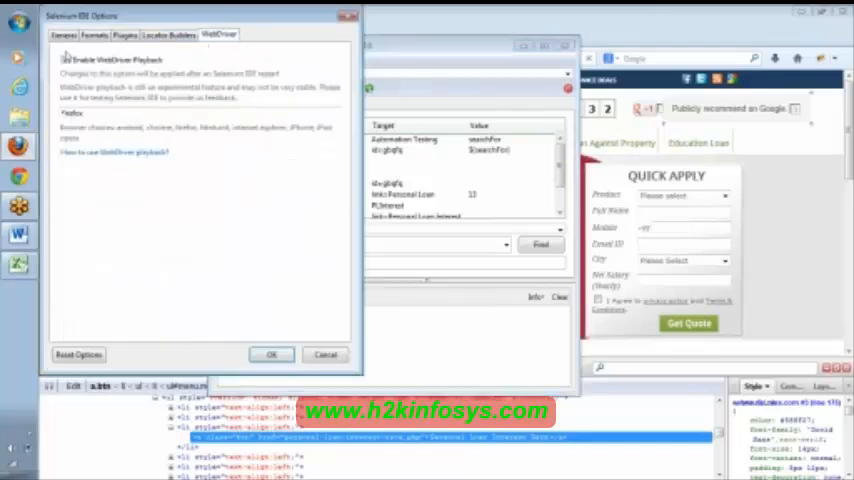
left_click(64, 60)
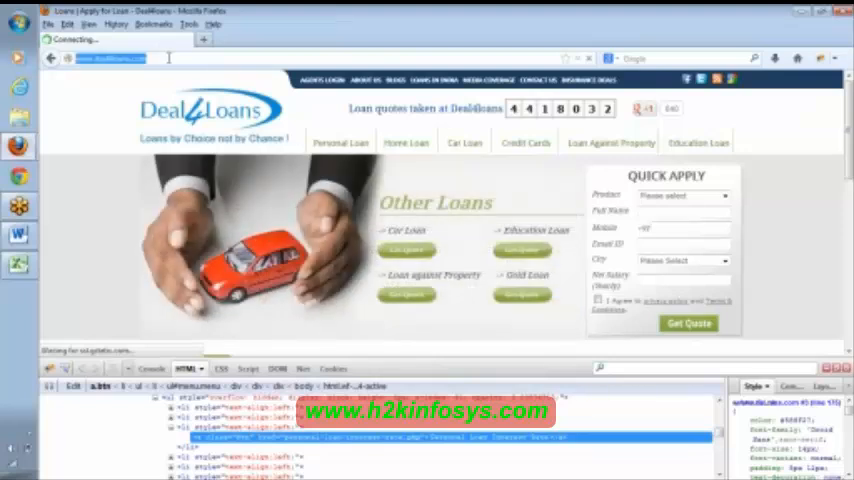
left_click(110, 58)
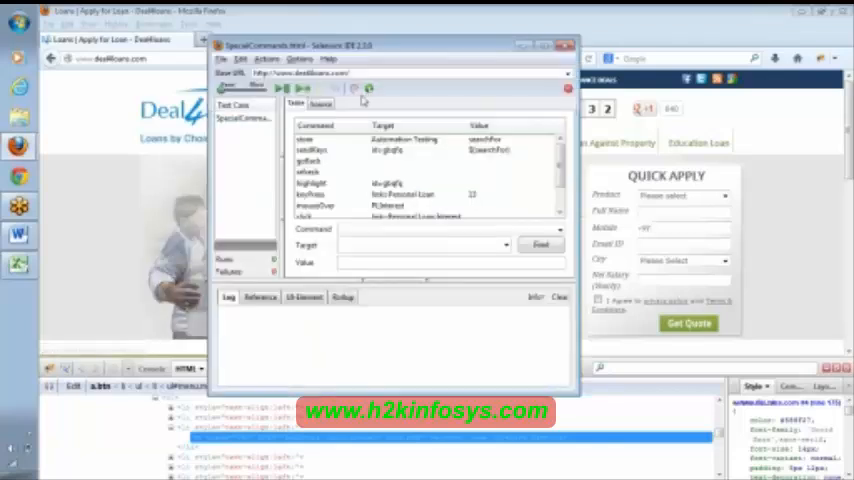
left_click(304, 88)
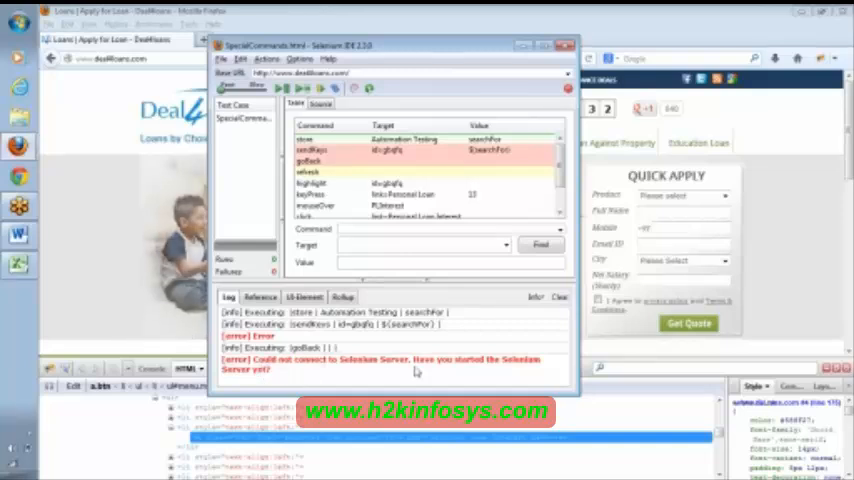
left_click(328, 58)
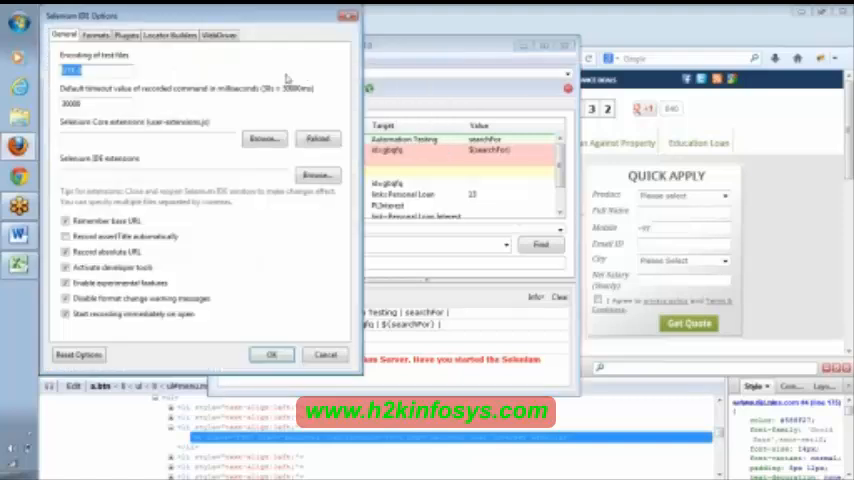
left_click(218, 36)
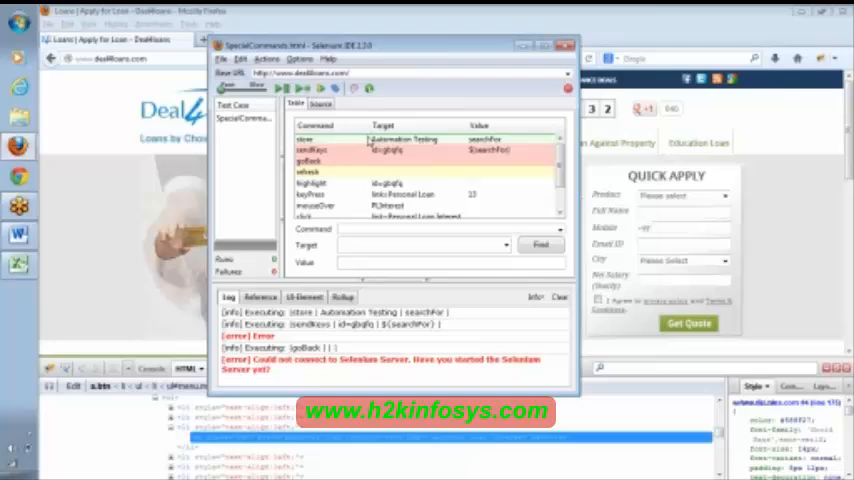
left_click(300, 60)
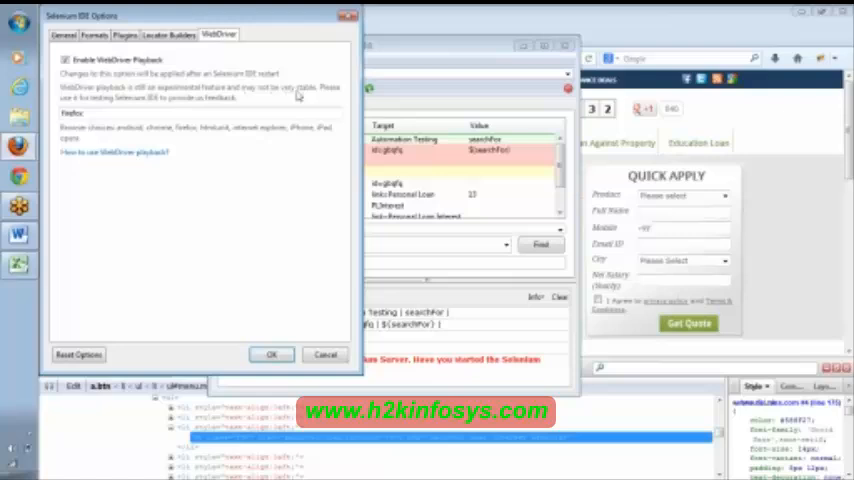
mouse_move(296, 96)
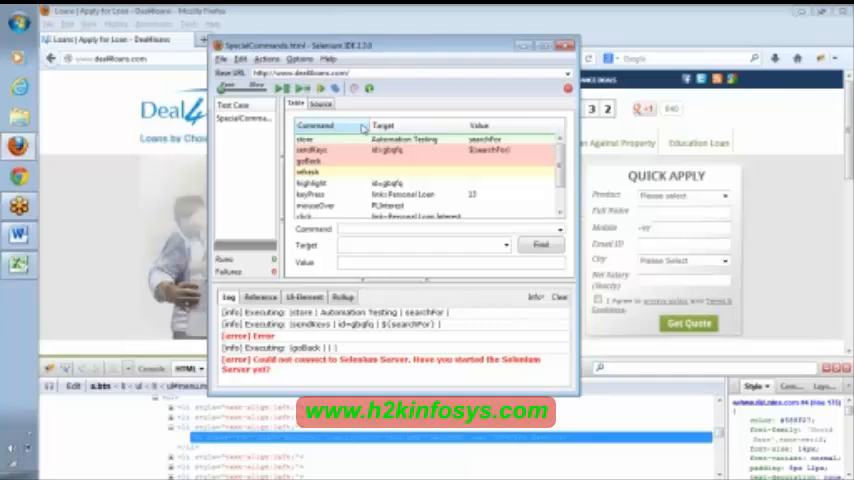
left_click(300, 60)
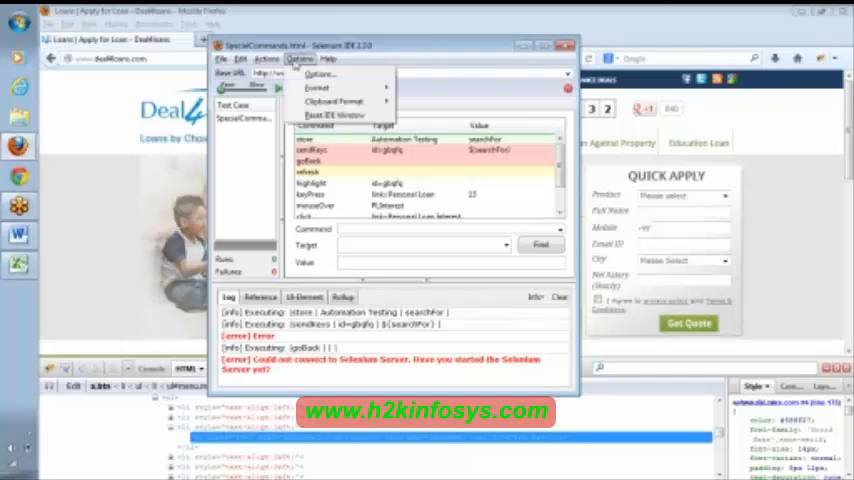
left_click(320, 74)
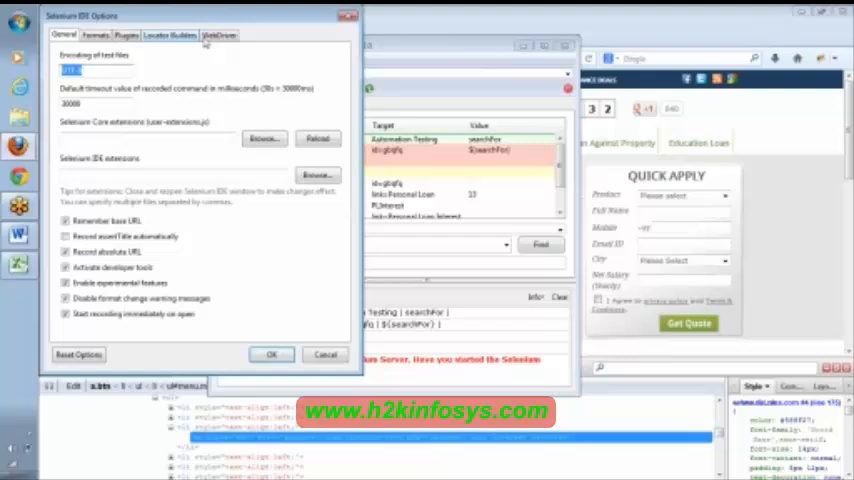
left_click(220, 34)
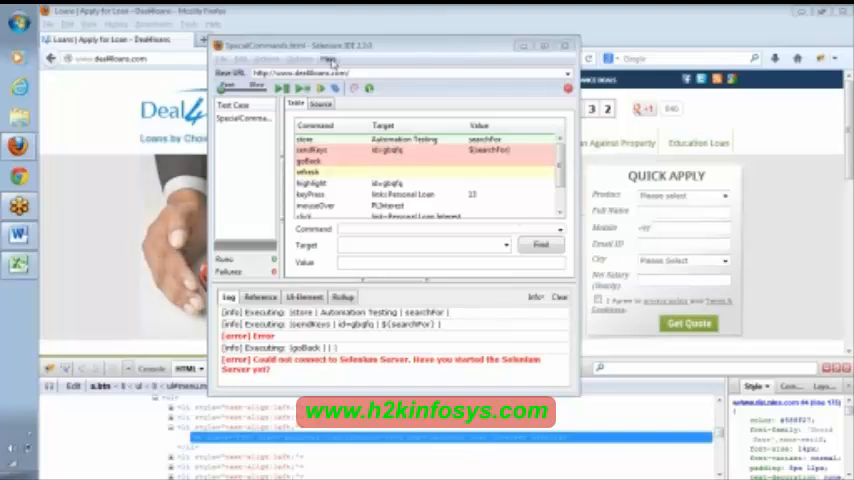
Switch to Firefox and go to the Deal4Loans Personal Loan Interest Rates page via the Personal Loan menu.
left_click(328, 60)
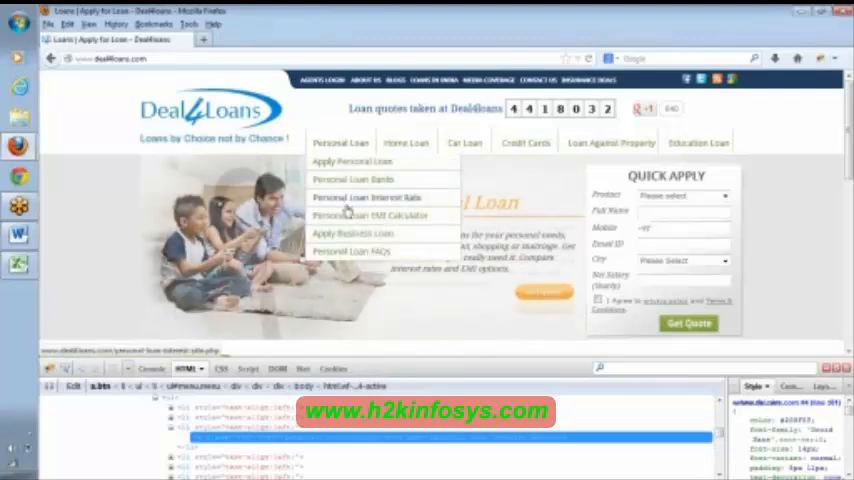
left_click(368, 196)
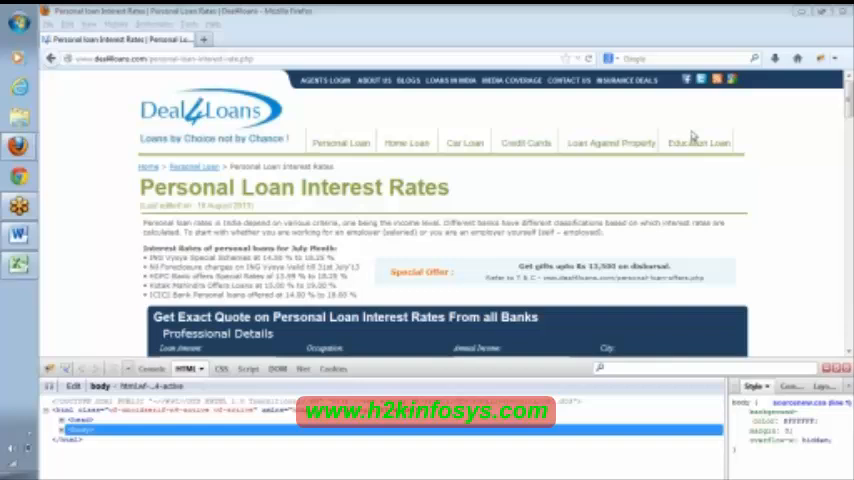
mouse_move(840, 192)
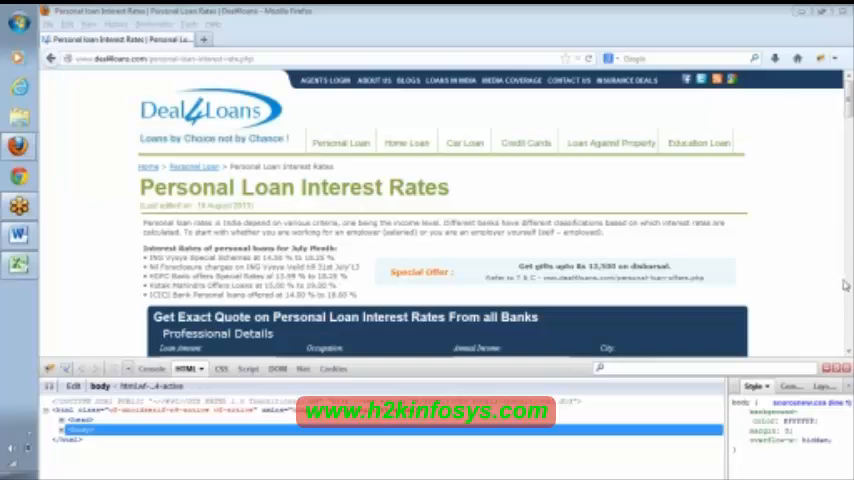
mouse_move(560, 196)
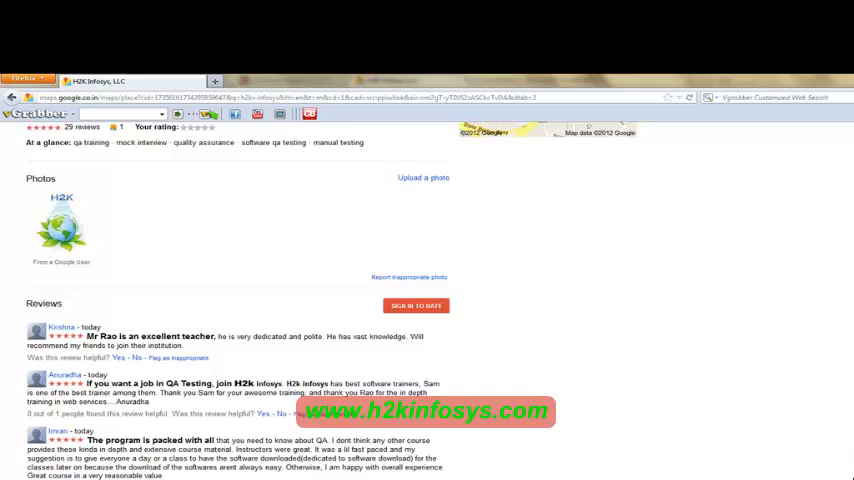
mouse_move(834, 460)
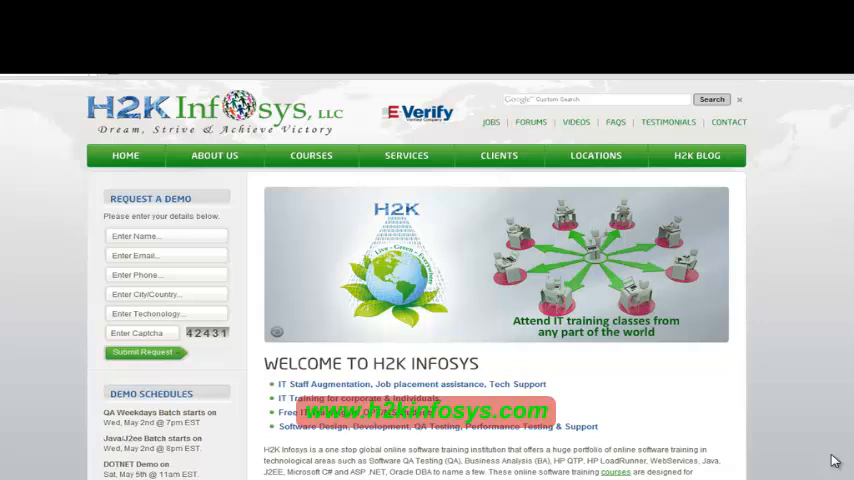
mouse_move(610, 280)
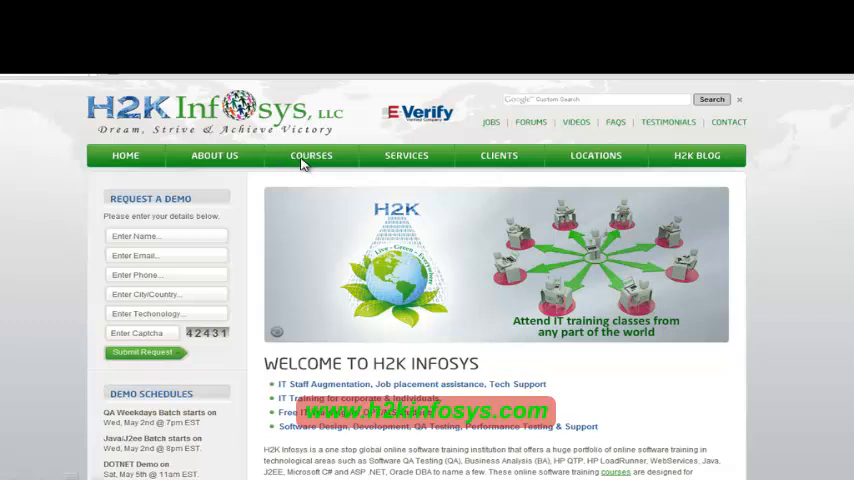
mouse_move(304, 164)
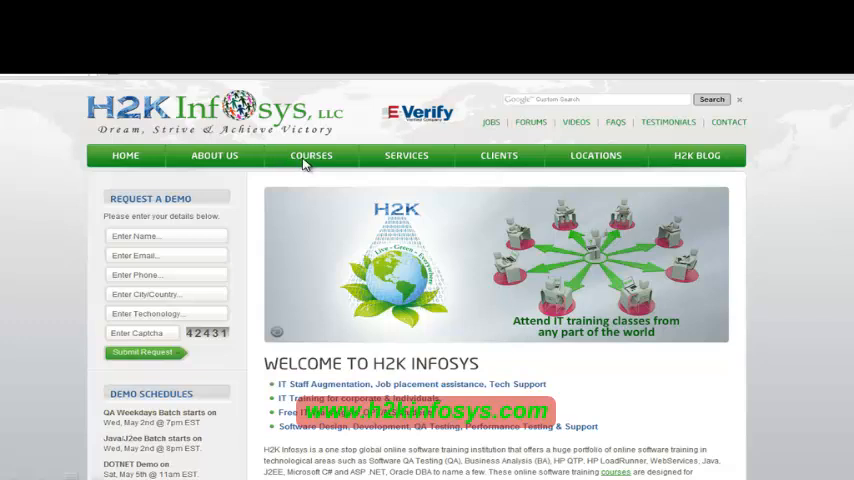
mouse_move(120, 204)
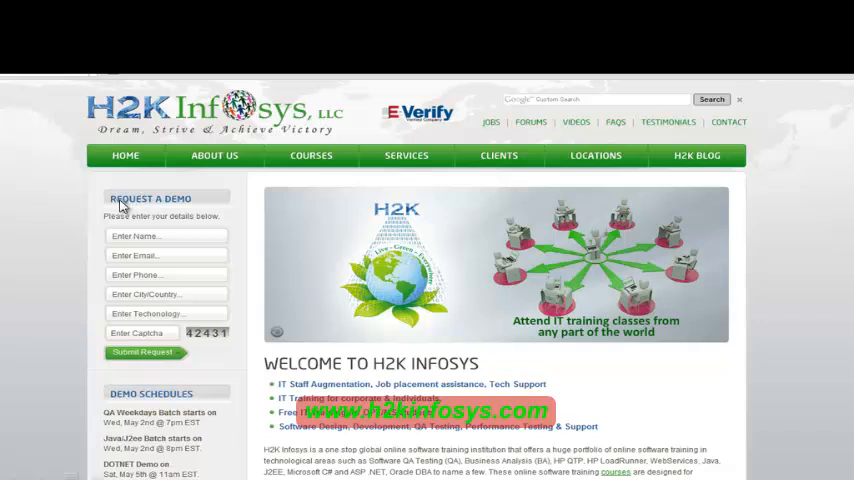
mouse_move(132, 250)
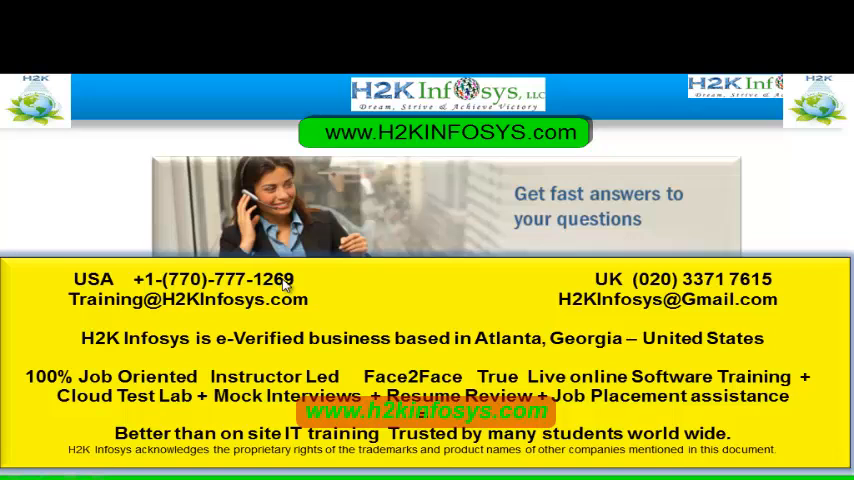
mouse_move(308, 290)
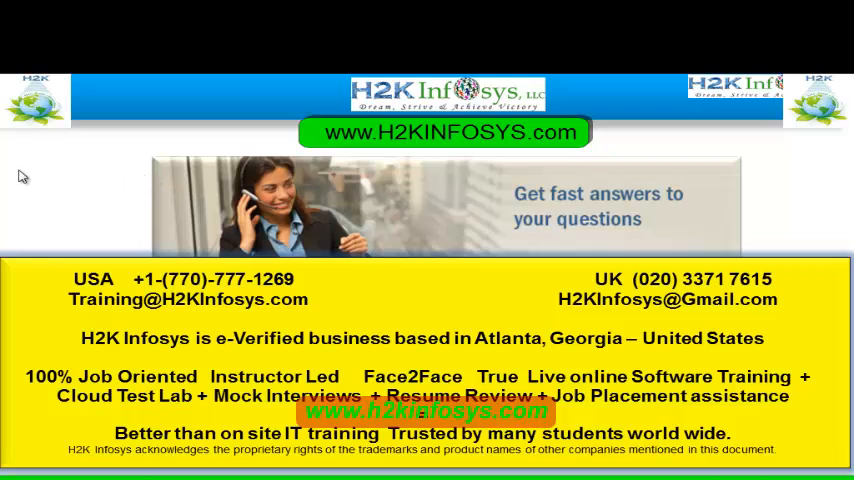
mouse_move(10, 4)
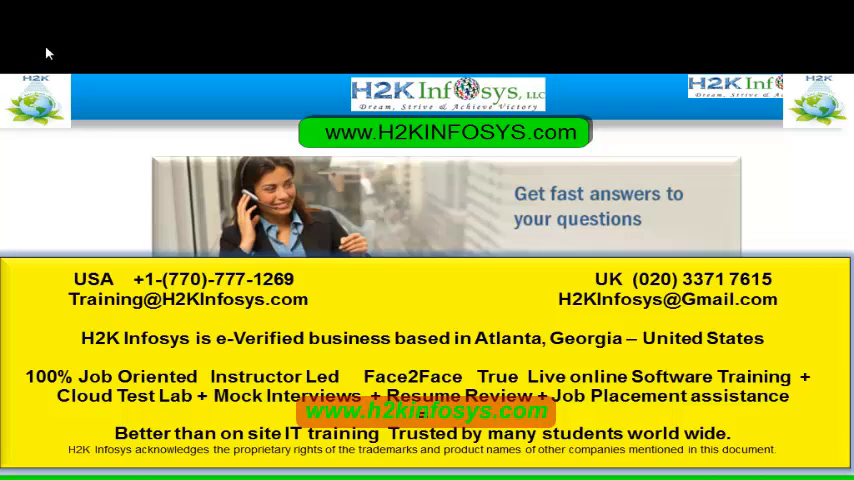
mouse_move(748, 290)
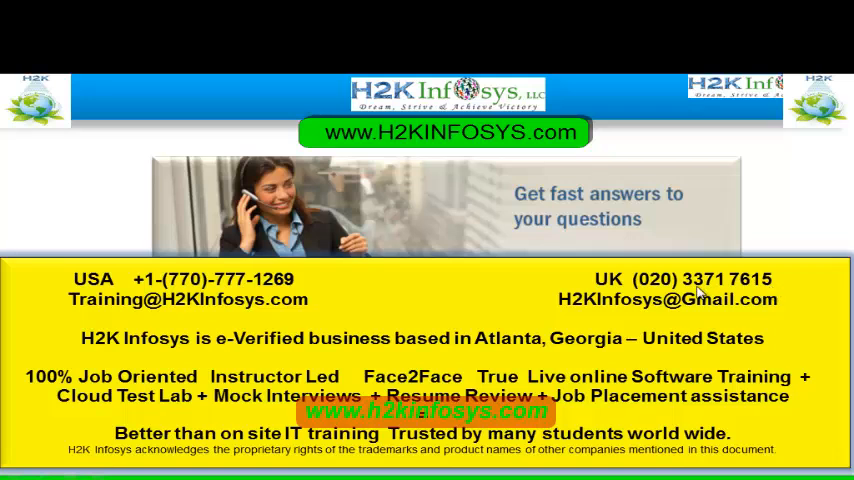
mouse_move(80, 304)
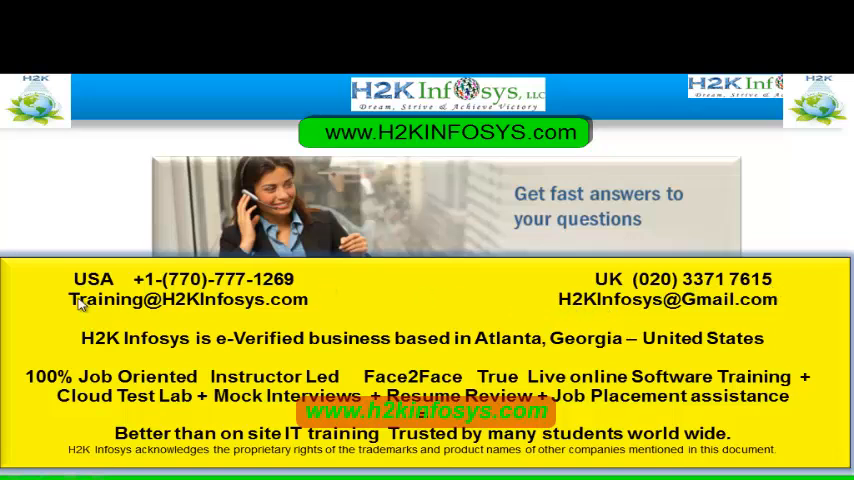
mouse_move(144, 308)
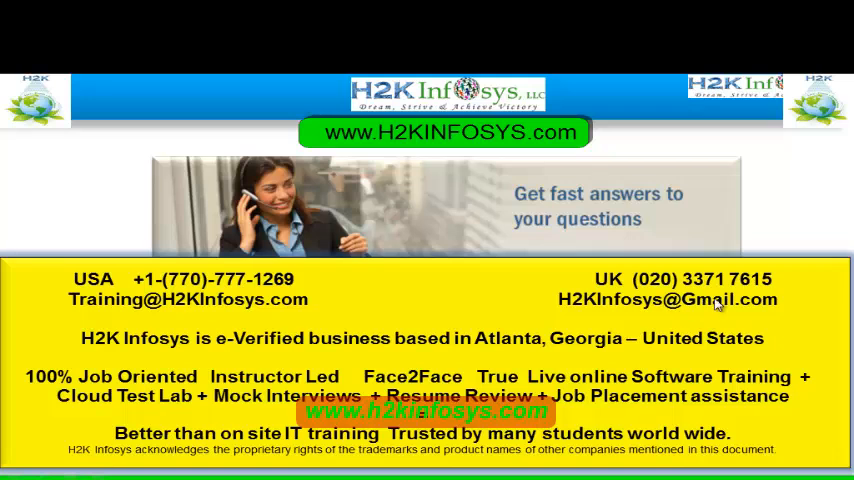
mouse_move(844, 438)
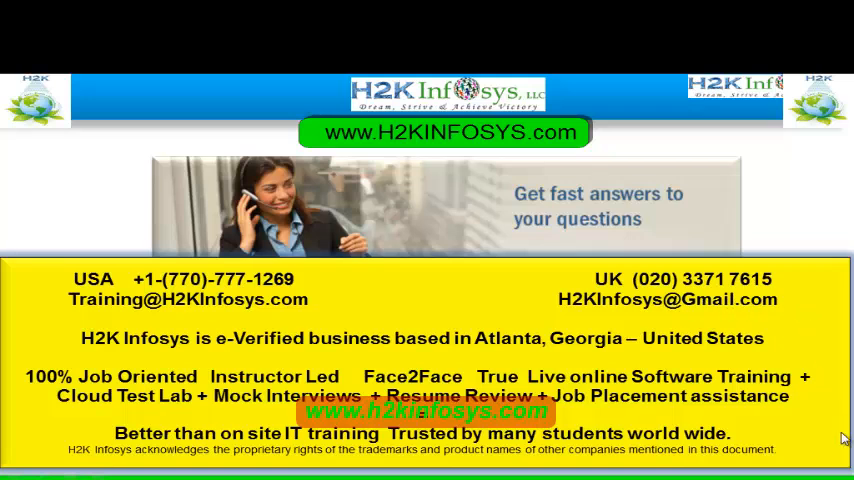